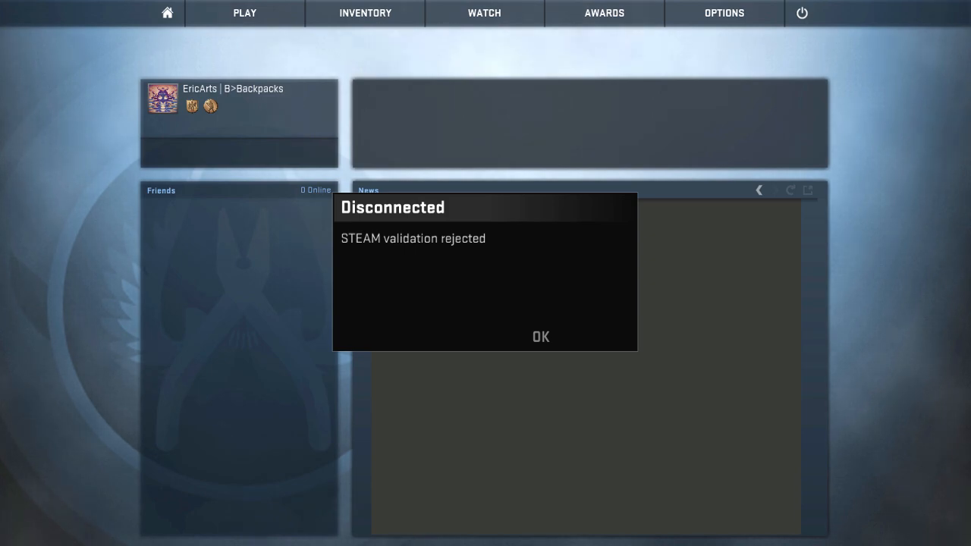
mouse_move(476, 388)
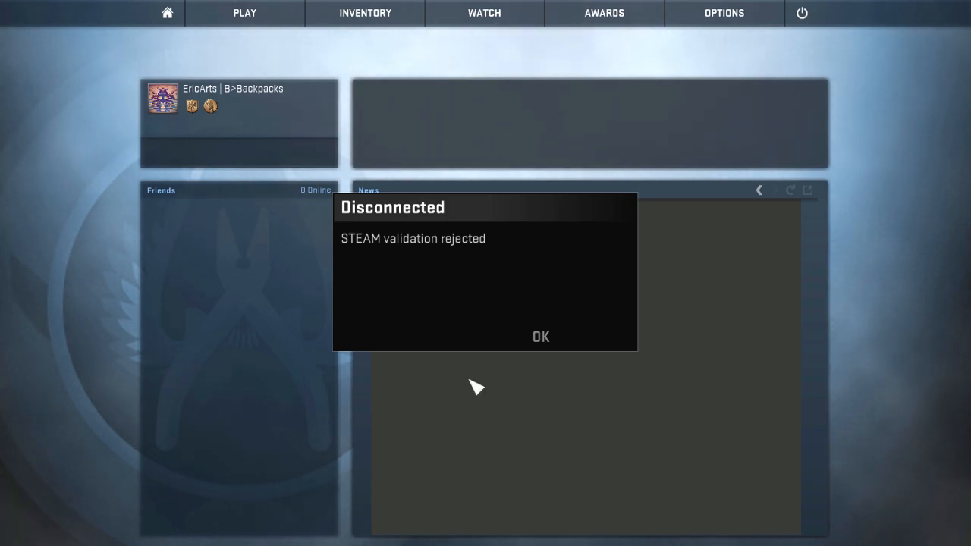
mouse_move(381, 255)
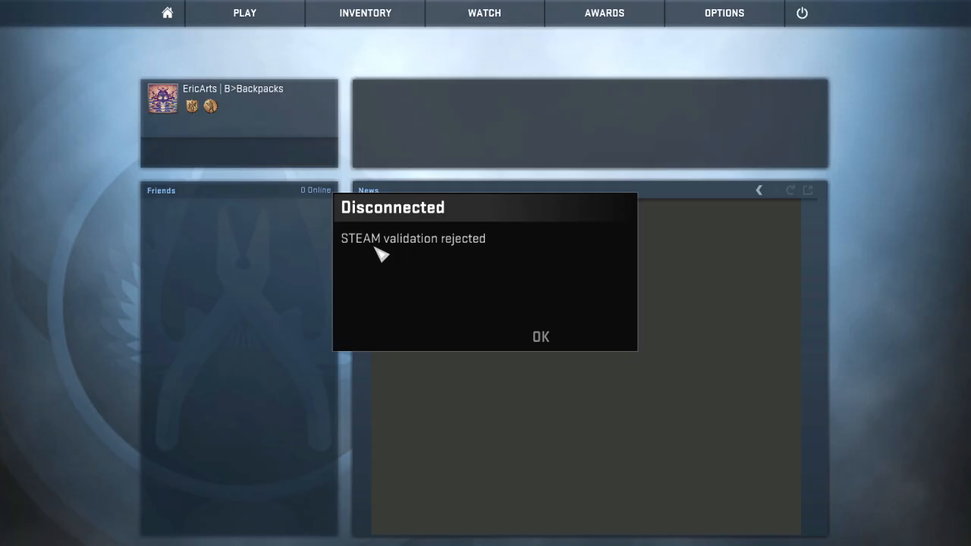
mouse_move(504, 256)
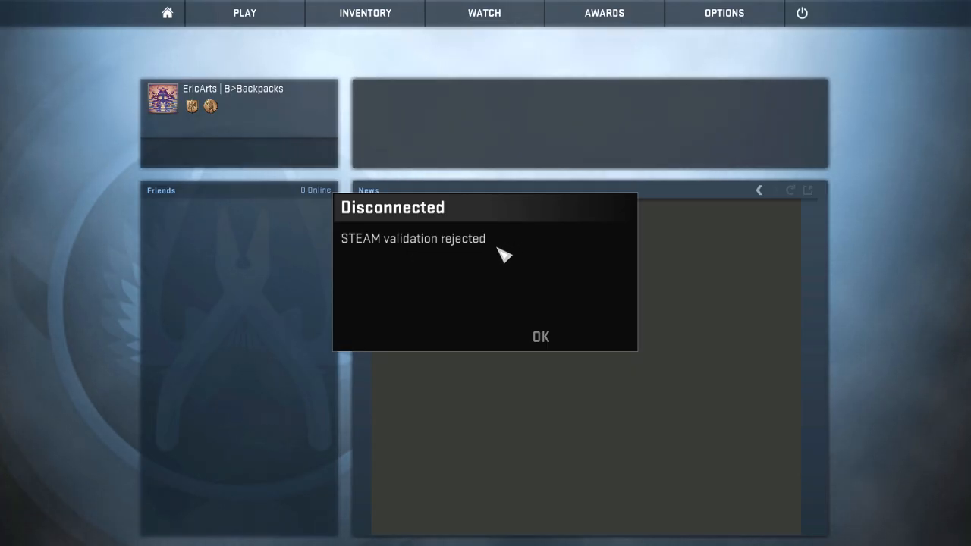
mouse_move(478, 249)
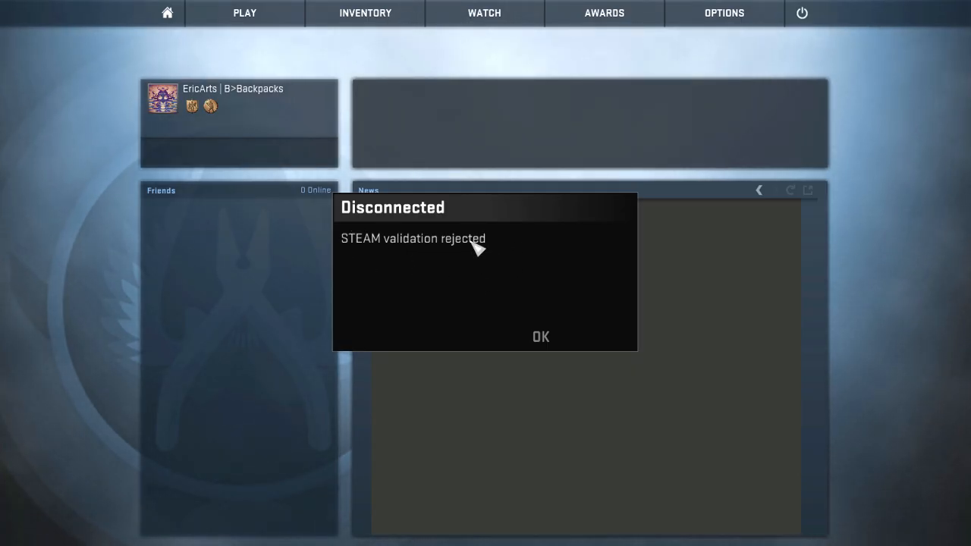
mouse_move(640, 361)
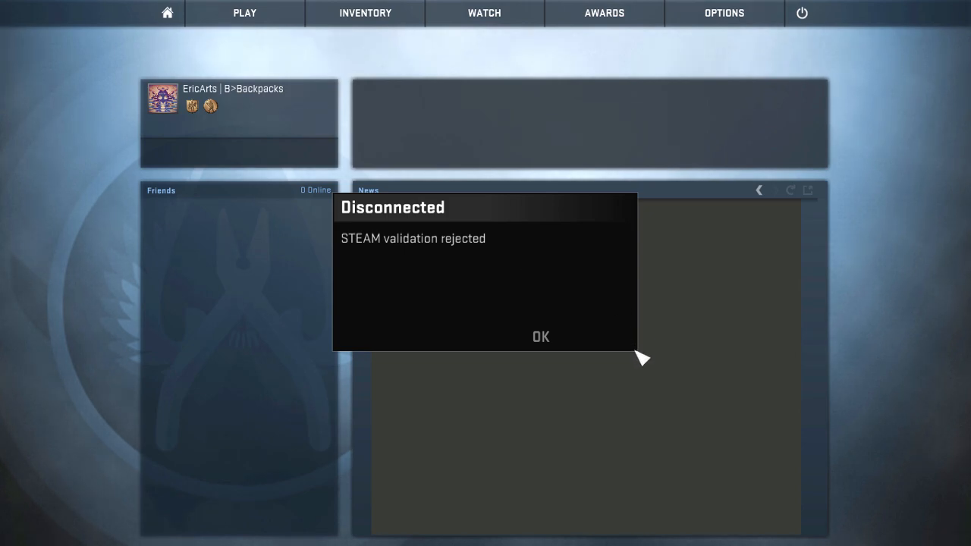
mouse_move(291, 200)
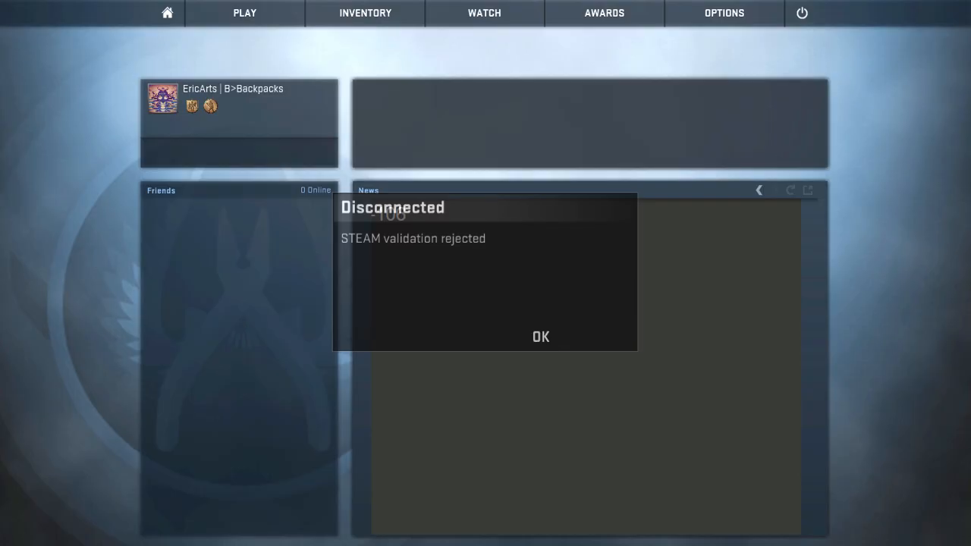
- Acknowledge the STEAM validation rejected disconnect notice and return to the main menu
click(540, 337)
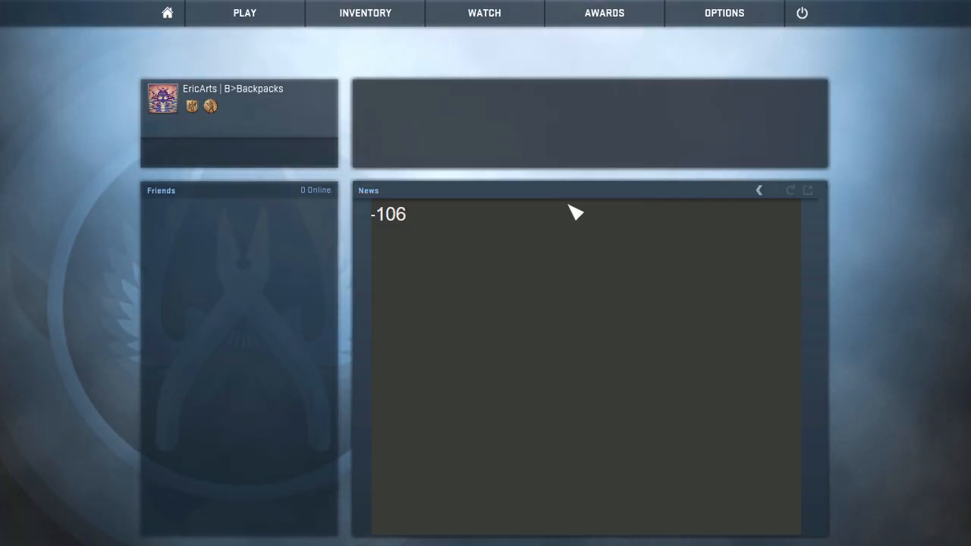
mouse_move(650, 130)
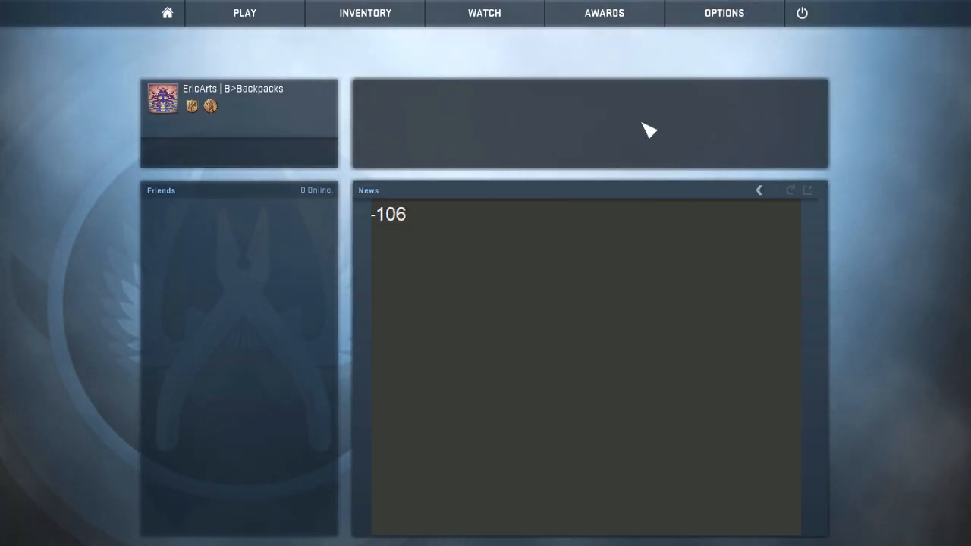
mouse_move(379, 215)
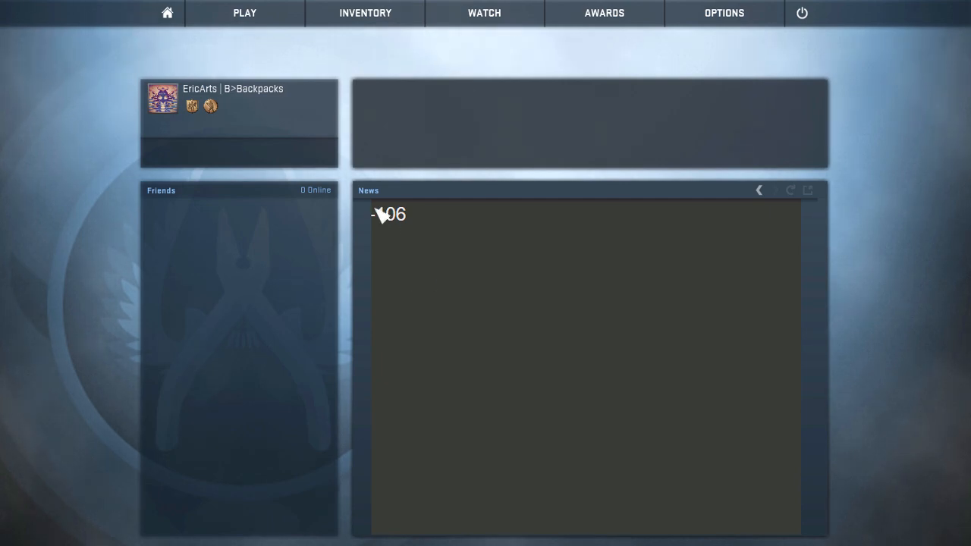
mouse_move(723, 13)
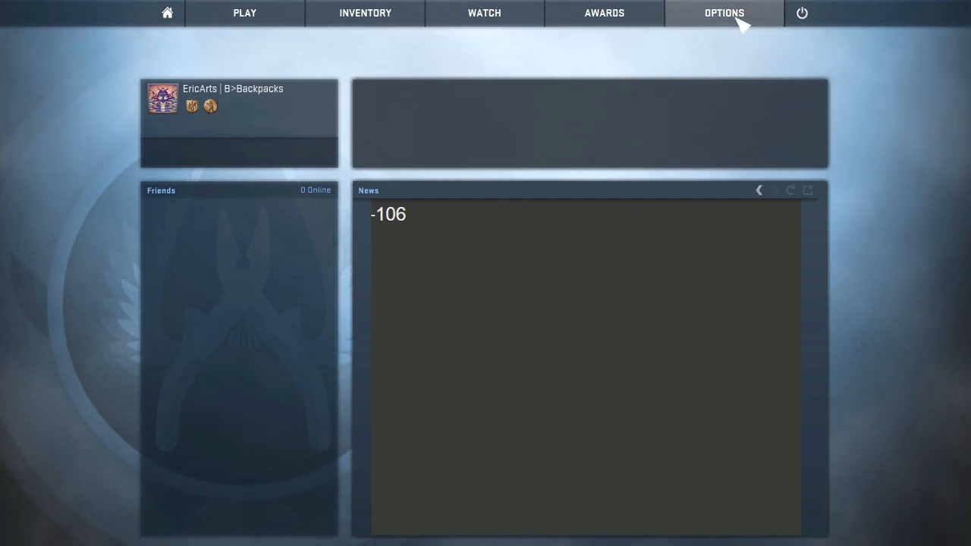
- Show Game Settings confirming Enable Developer Console is set to Yes
click(723, 12)
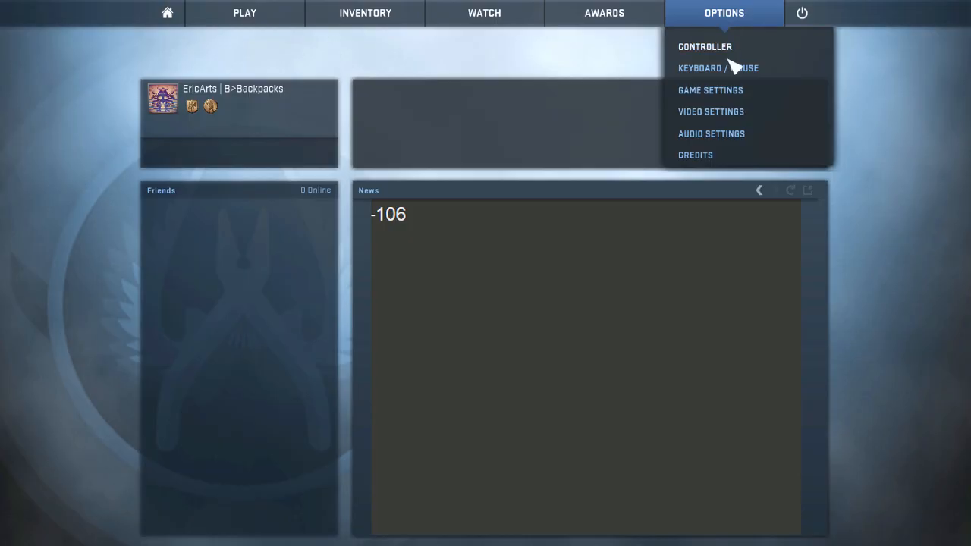
click(710, 90)
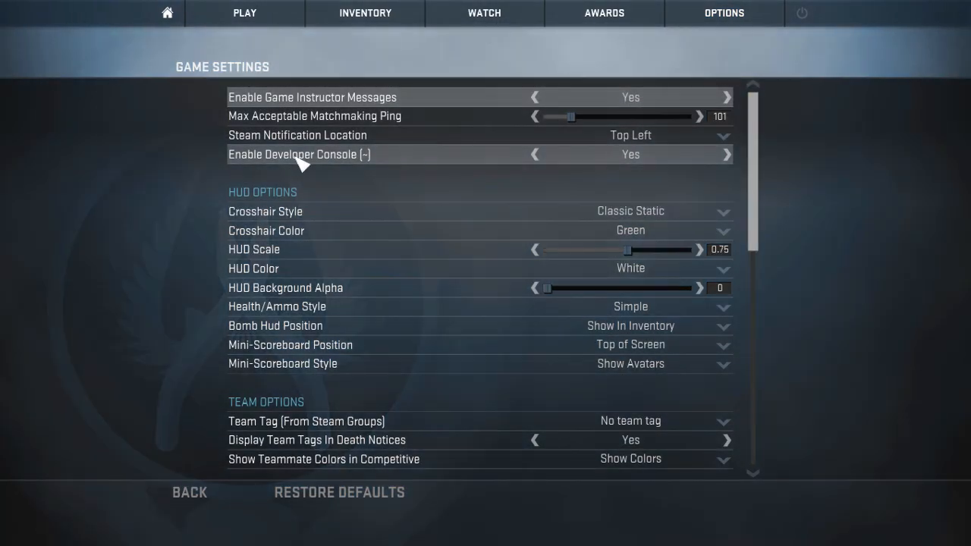
mouse_move(666, 164)
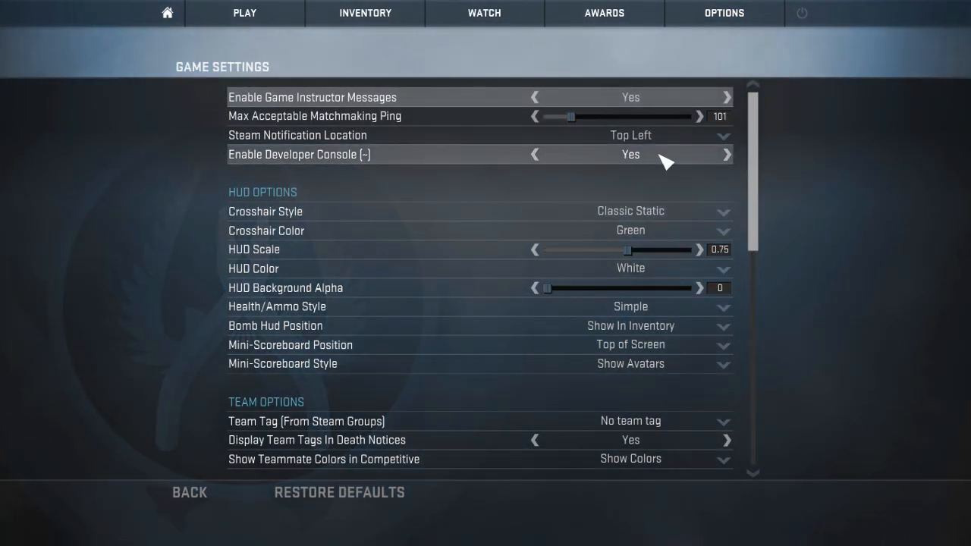
mouse_move(744, 28)
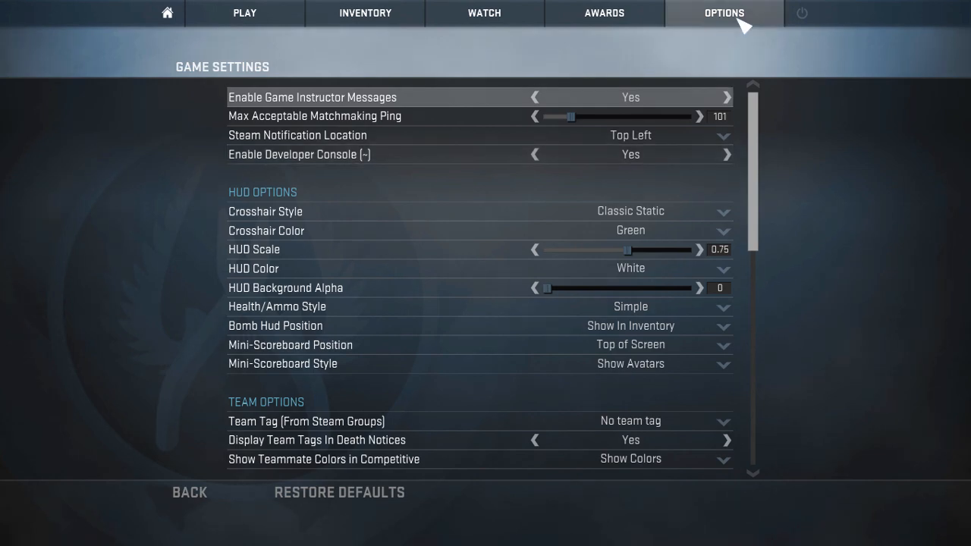
- Show the Keyboard / Mouse bindings to find the Toggle Console key
click(723, 12)
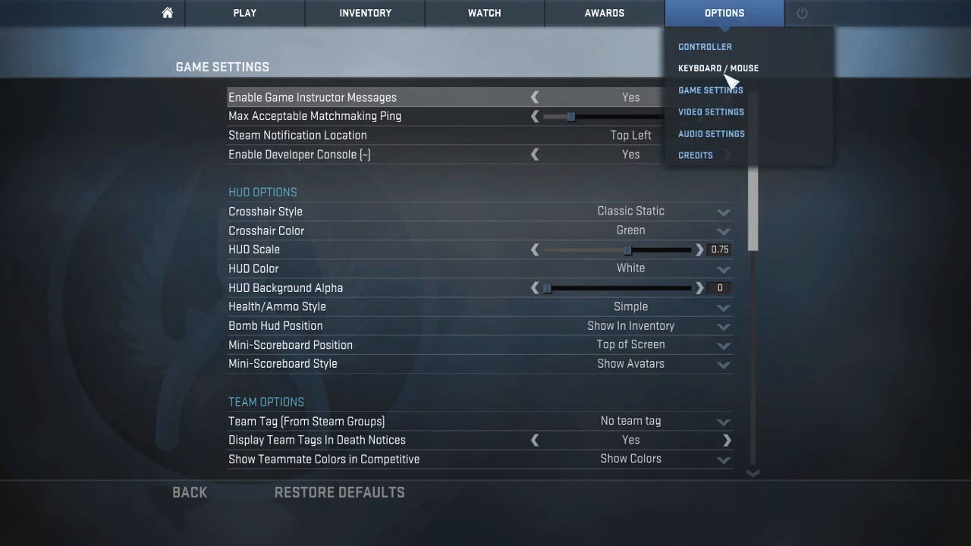
click(716, 68)
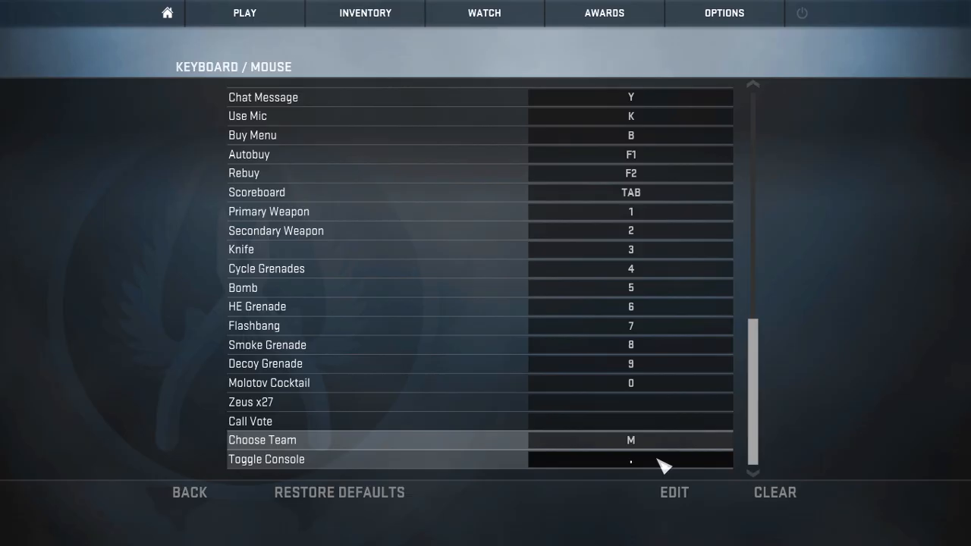
mouse_move(231, 487)
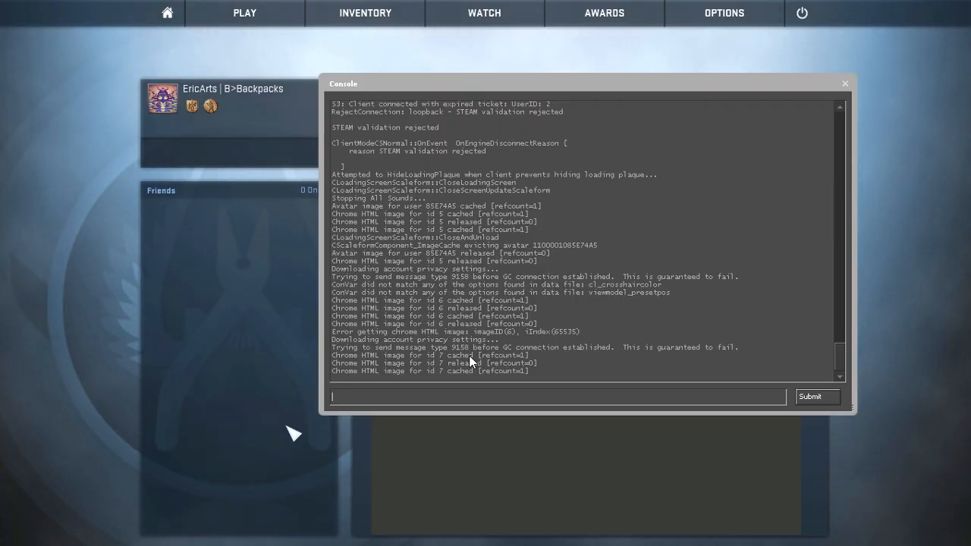
- Run sv_lan 1 in the developer console so the game works offline
text(sv)
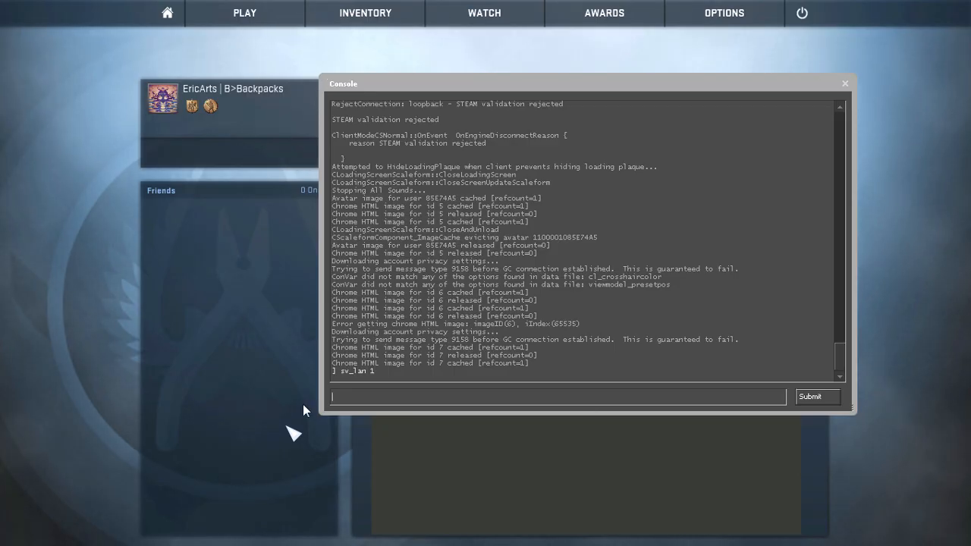
mouse_move(307, 376)
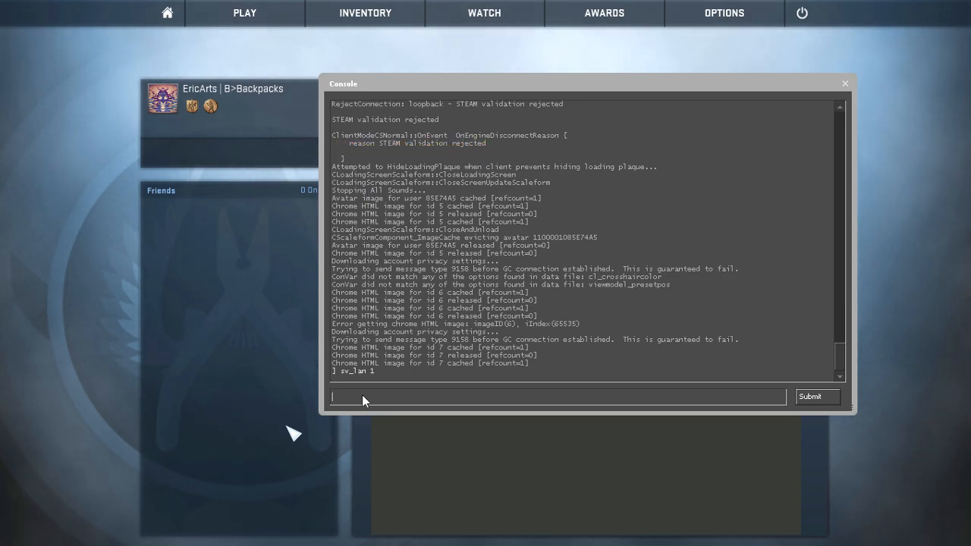
- Load Mirage offline with bots via the console command map de_mirage
text(map)
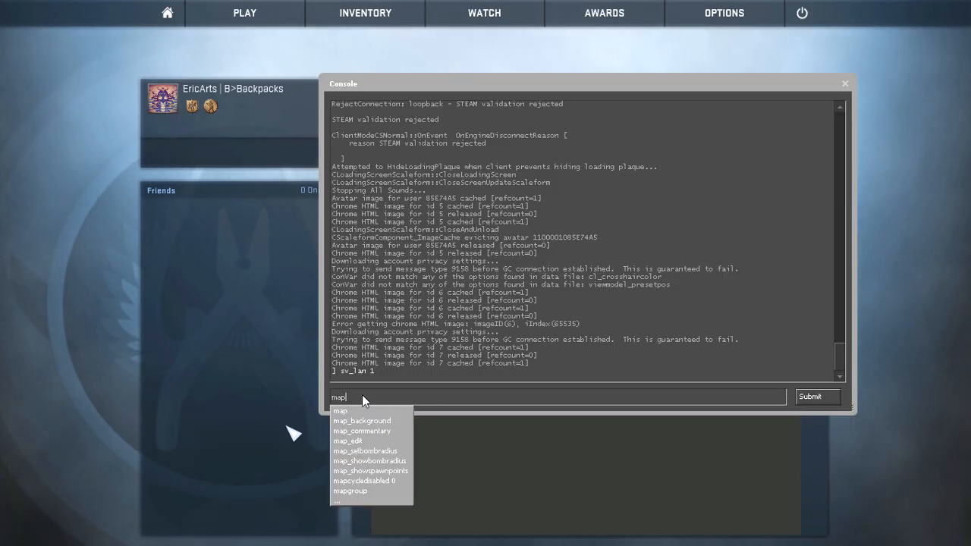
text(de_mira)
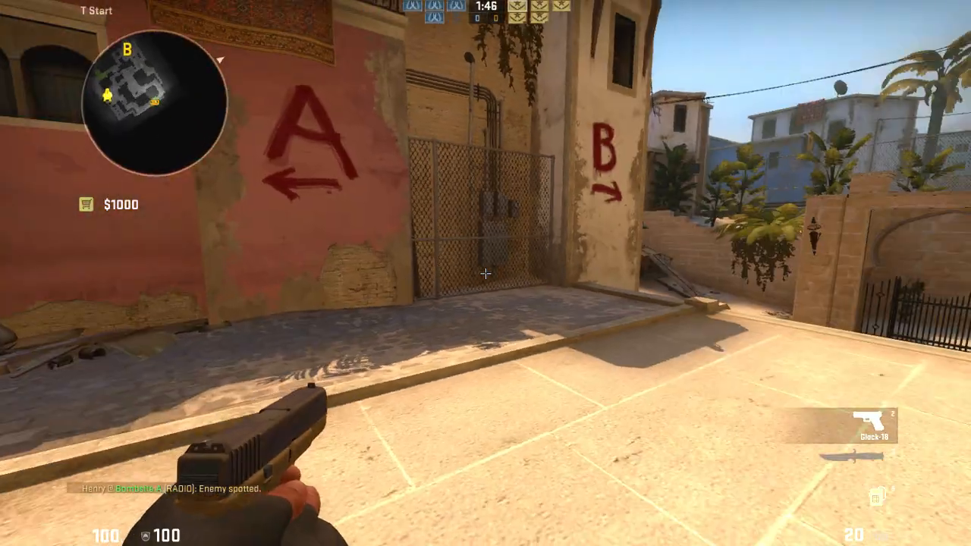
mouse_move(485, 273)
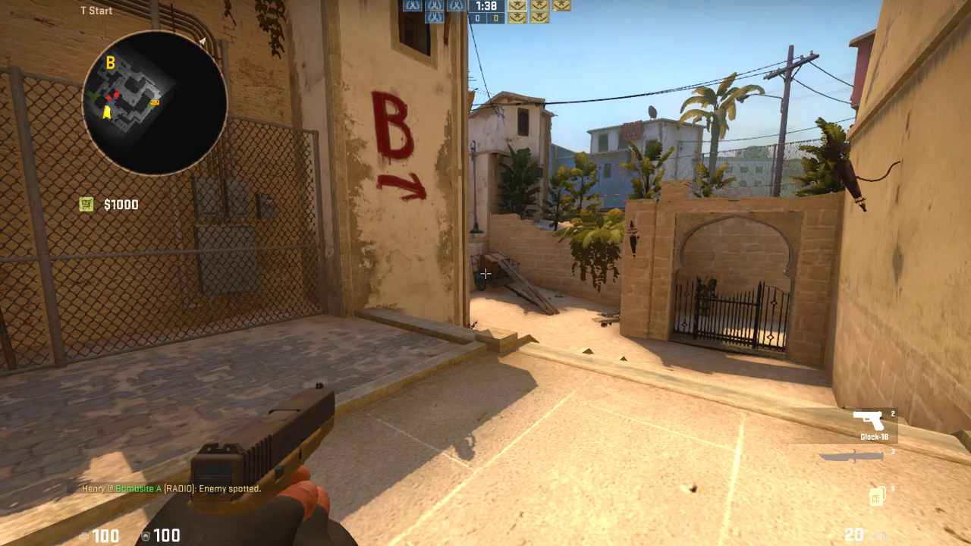
mouse_move(485, 273)
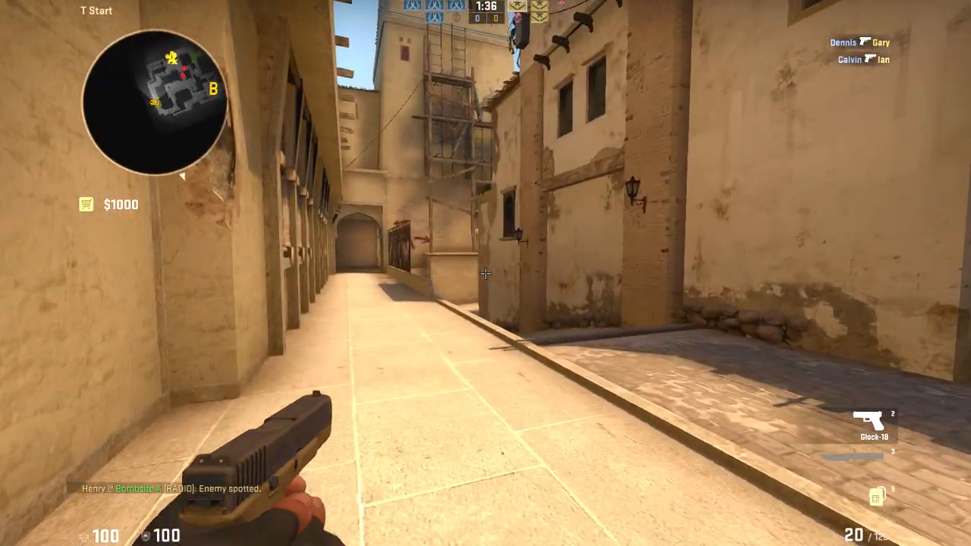